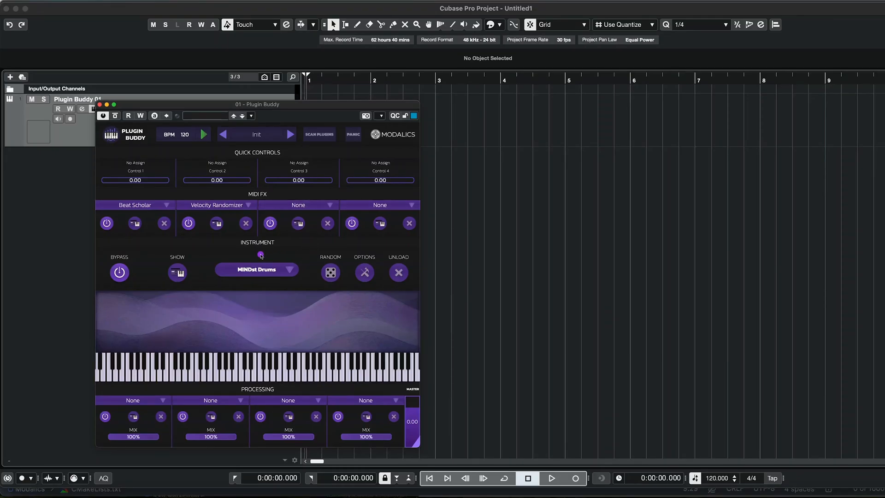
mouse_move(227, 216)
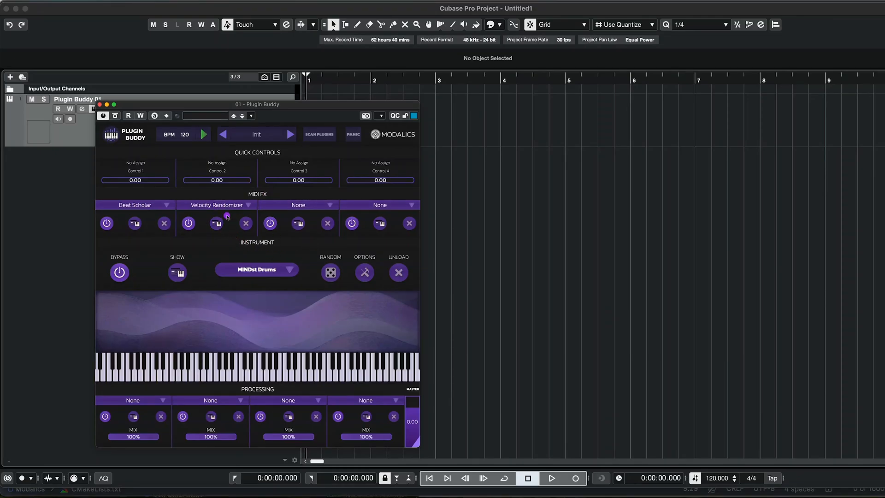
Bring up Velocity Randomizer and the Beat Scholar editor, play the pattern and raise the randomization Amount
click(216, 223)
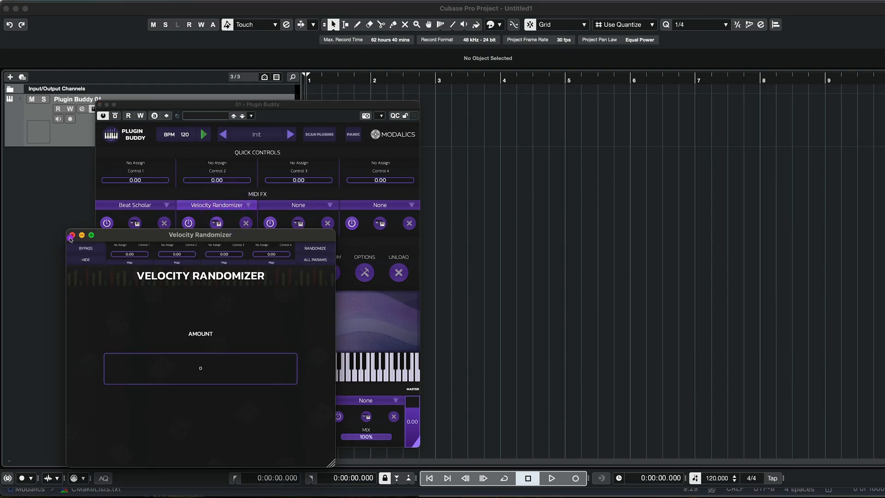
click(71, 235)
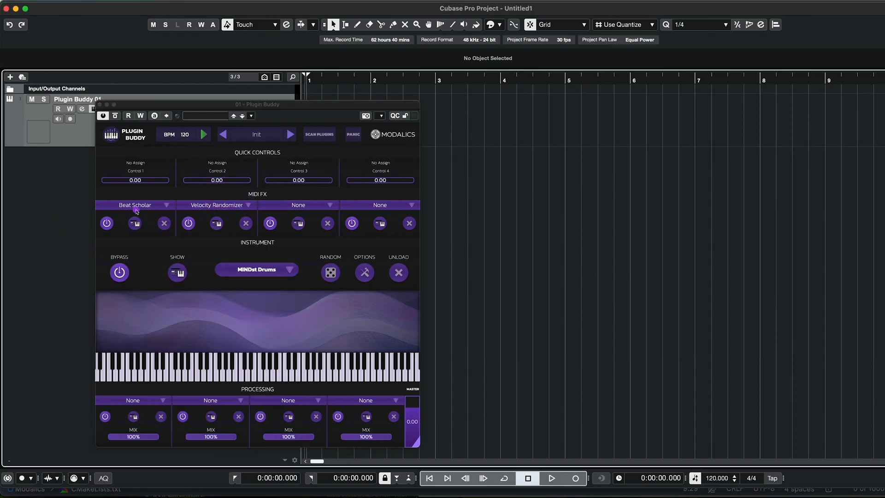
click(136, 223)
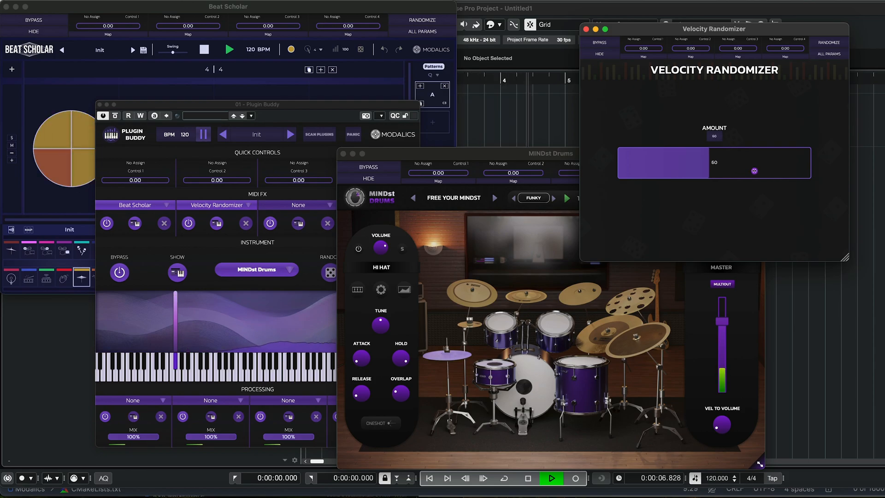
drag(683, 162, 714, 163)
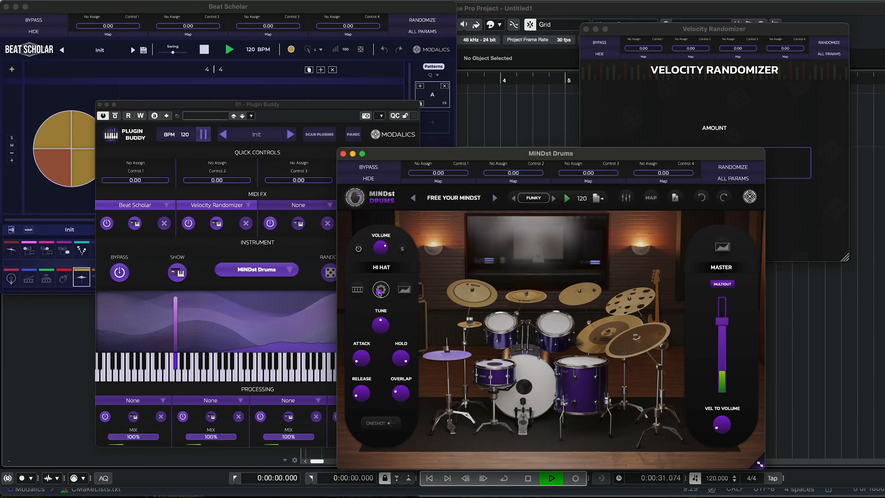
Bring the Velocity Randomizer panel forward to lower its Amount to 35
click(379, 290)
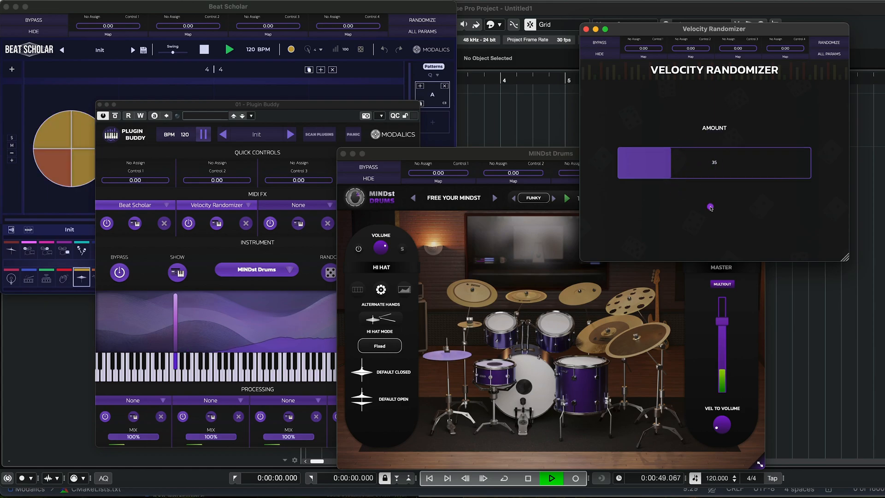
mouse_move(646, 195)
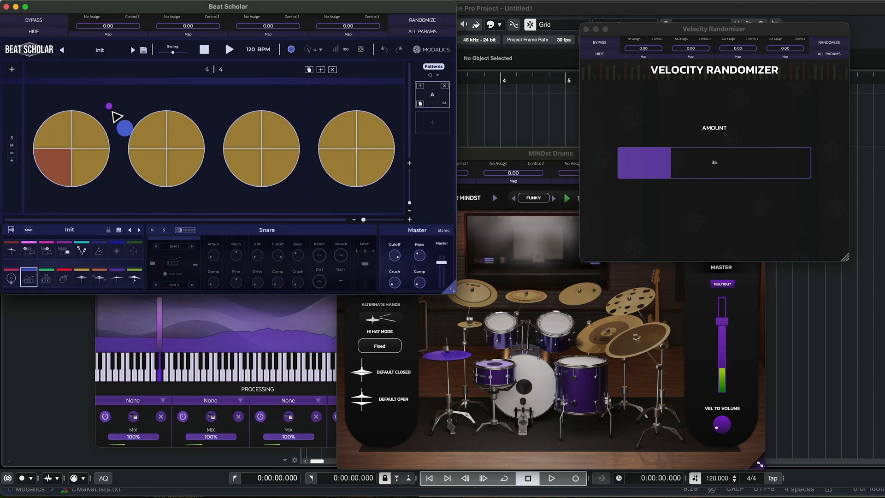
Raise Velocity Randomizer Amount to 101 and show the snare's velocity curve in MINDst Drums
drag(123, 127, 72, 186)
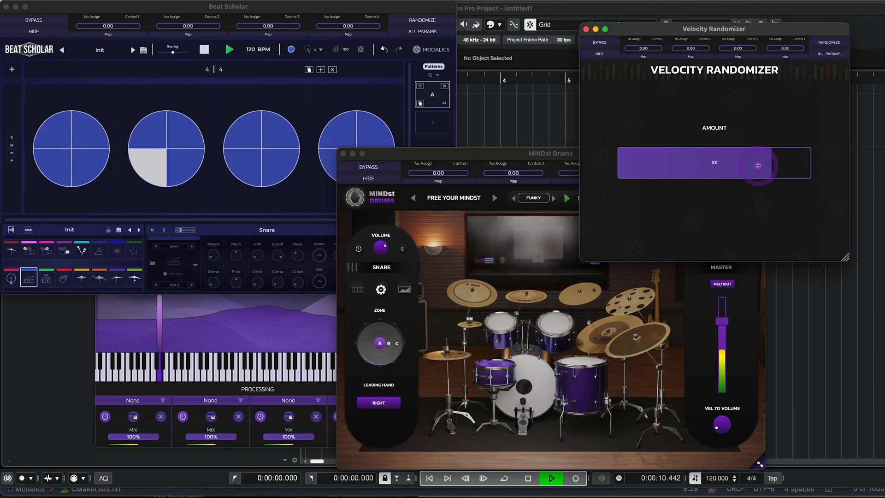
click(404, 290)
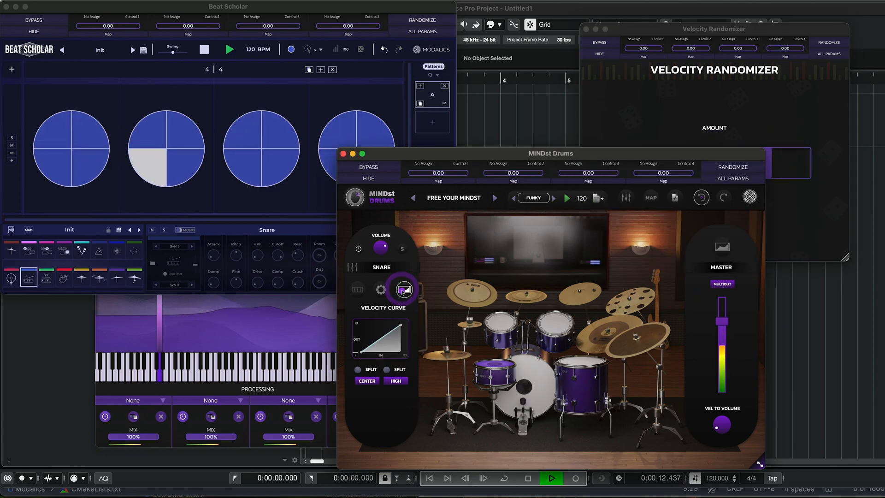
Return to the Beat Scholar editor to build the four-beat kick, snare and closed hi-hat pattern
click(404, 290)
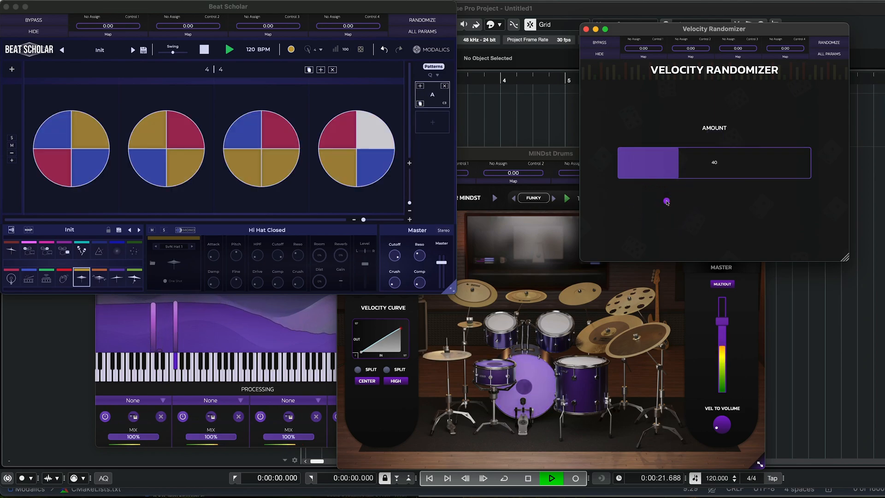
Stop playback of the linear drum pattern with randomization left at 40
click(551, 478)
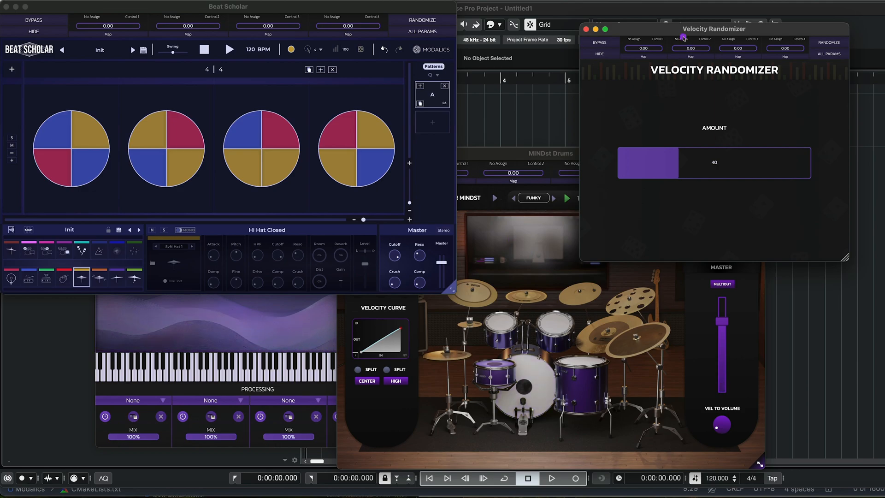
mouse_move(721, 151)
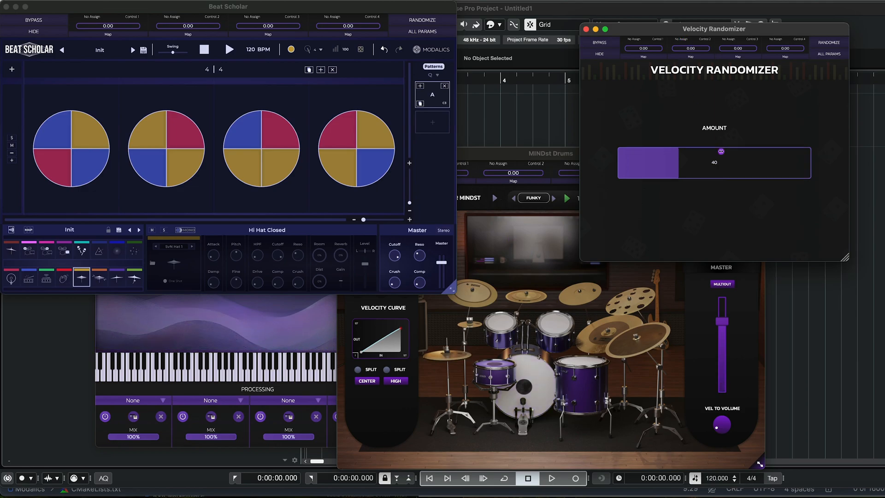
mouse_move(671, 213)
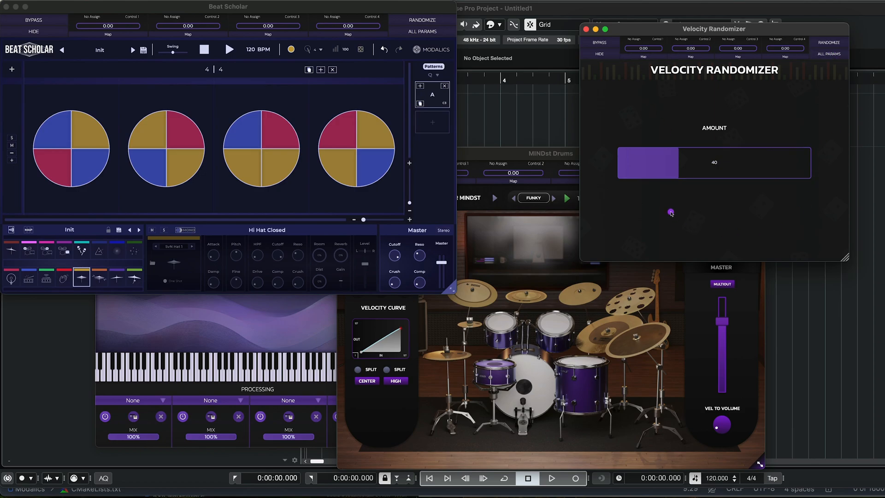